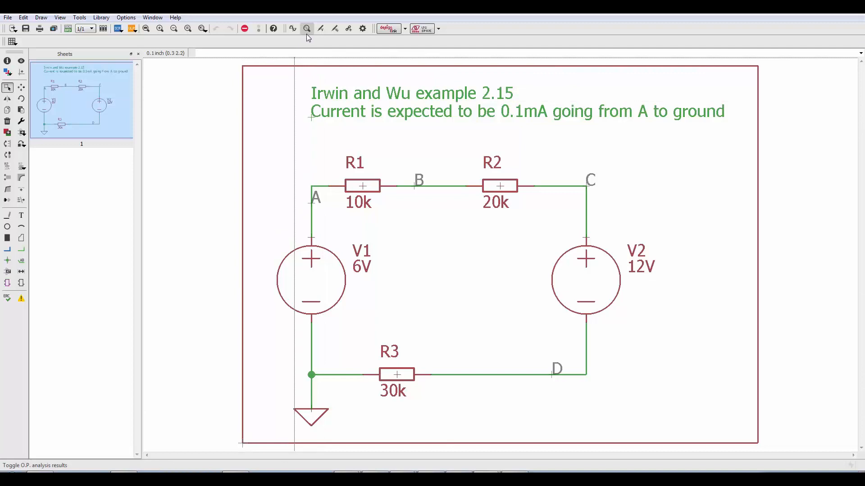
{"action": "mouse_move", "coordinate": [307, 28]}
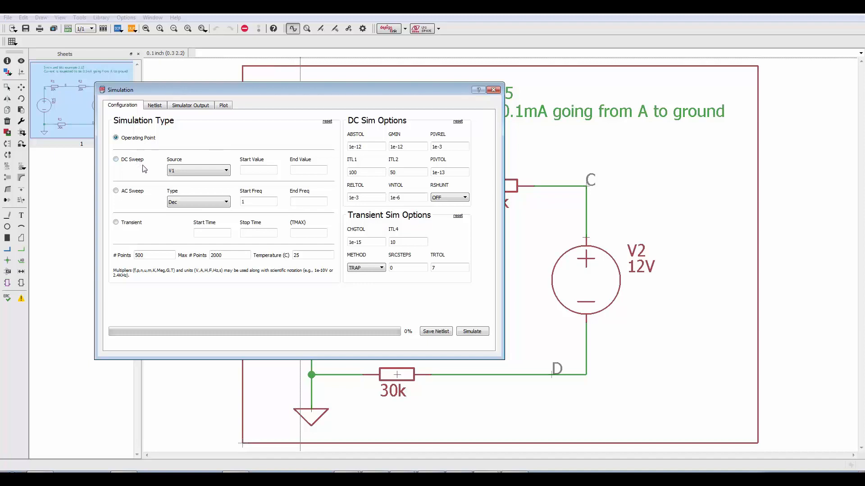
{"action": "mouse_move", "coordinate": [147, 172]}
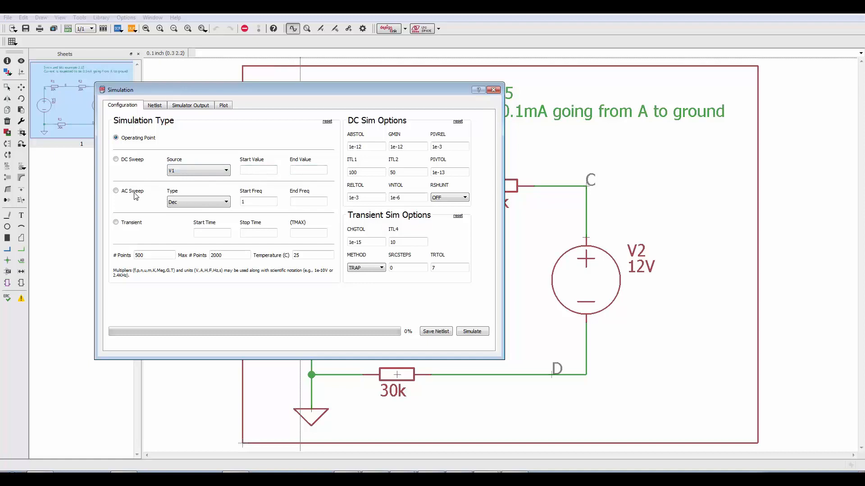
{"action": "mouse_move", "coordinate": [151, 198]}
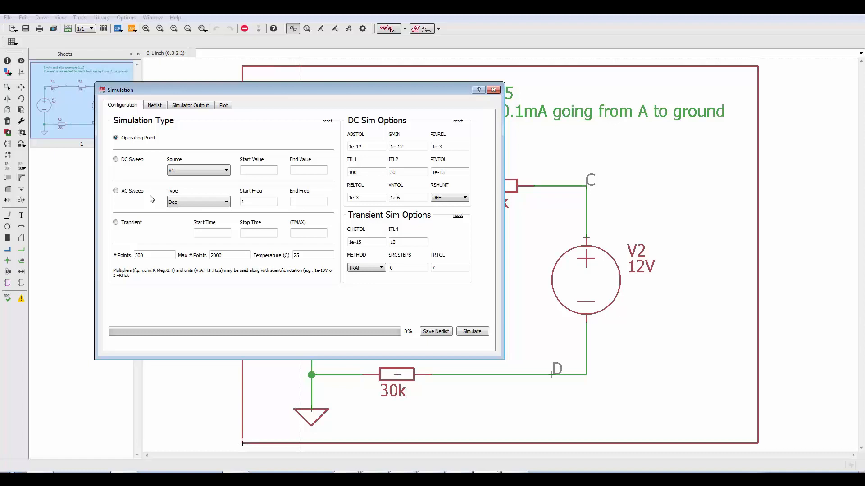
{"action": "mouse_move", "coordinate": [155, 227]}
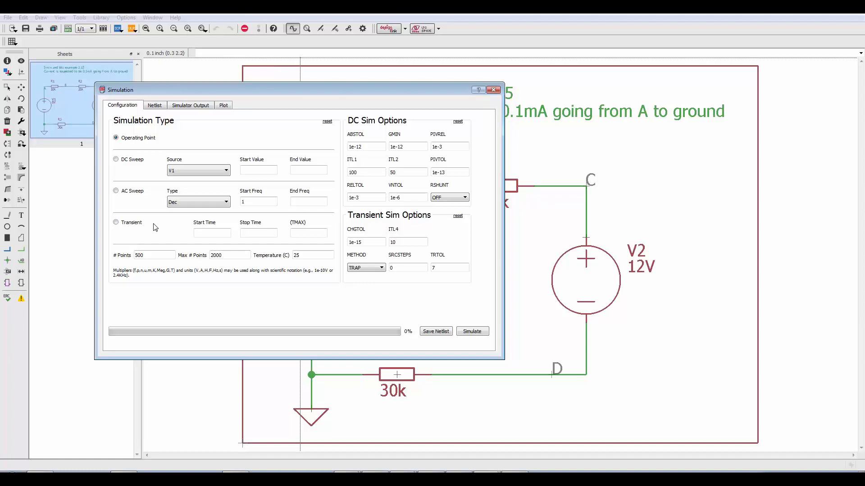
Step: Bring up the ngspice Simulation dialog with Operating Point as the analysis type
{"action": "left_click", "coordinate": [211, 233]}
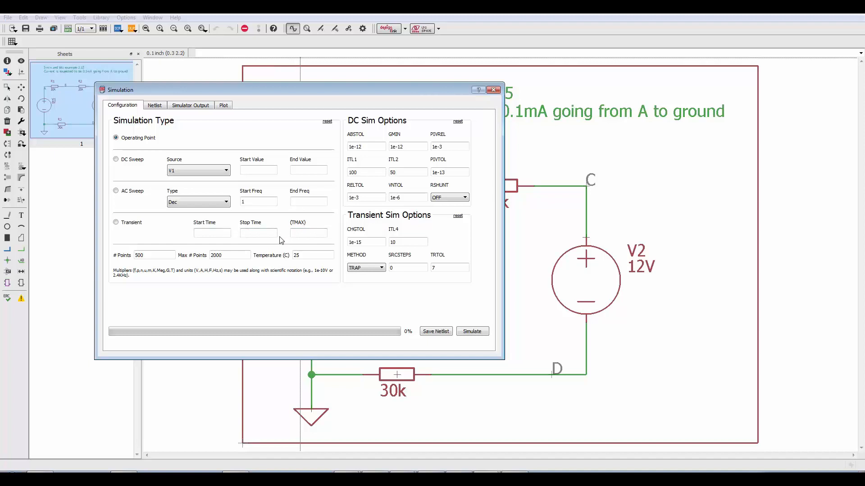
{"action": "left_click", "coordinate": [312, 255]}
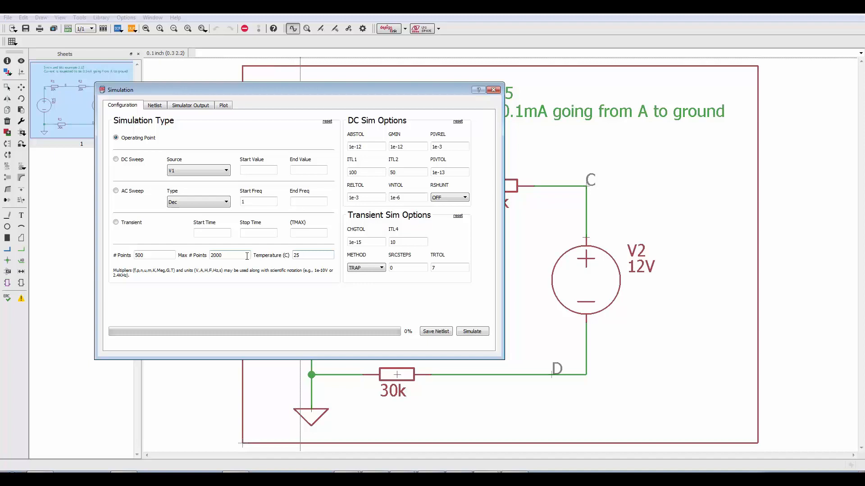
{"action": "left_click", "coordinate": [313, 255]}
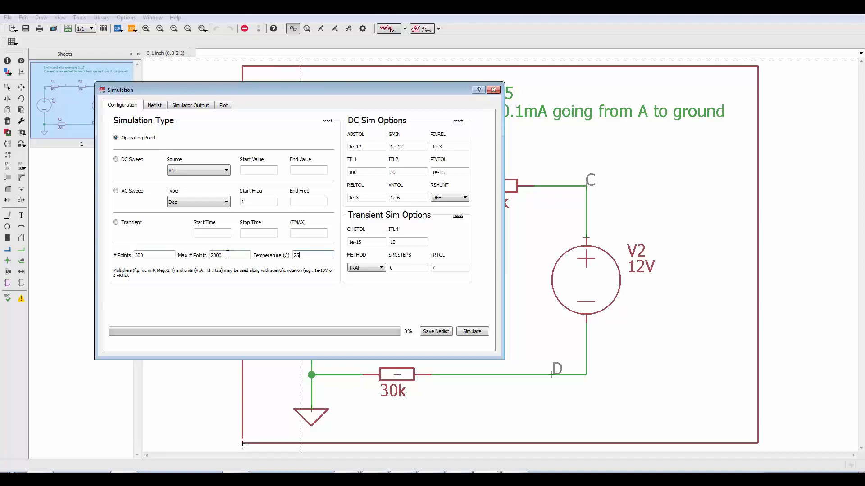
{"action": "mouse_move", "coordinate": [259, 241]}
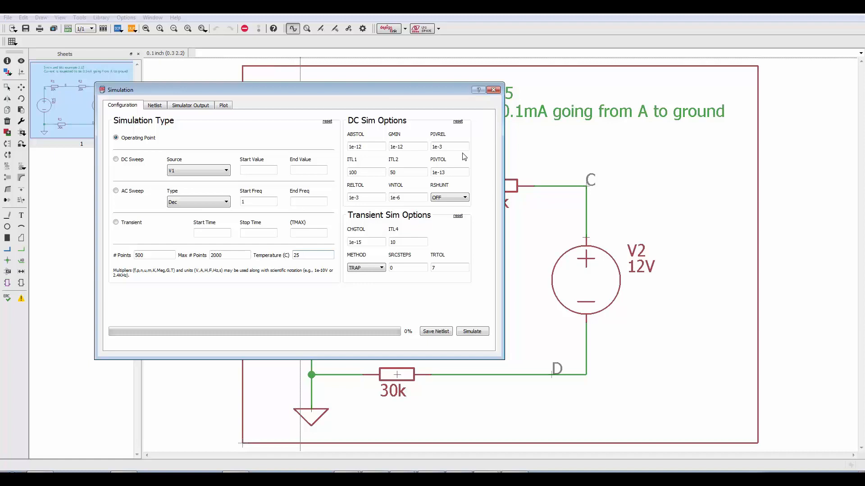
{"action": "mouse_move", "coordinate": [400, 227]}
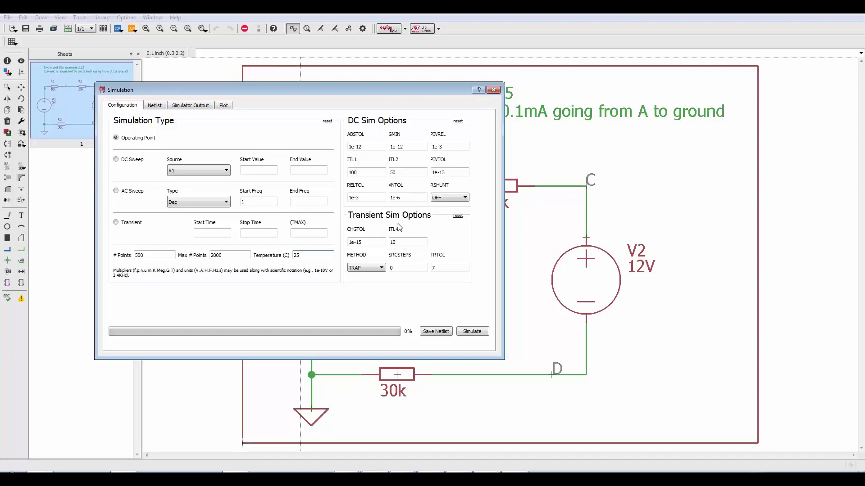
{"action": "mouse_move", "coordinate": [476, 200]}
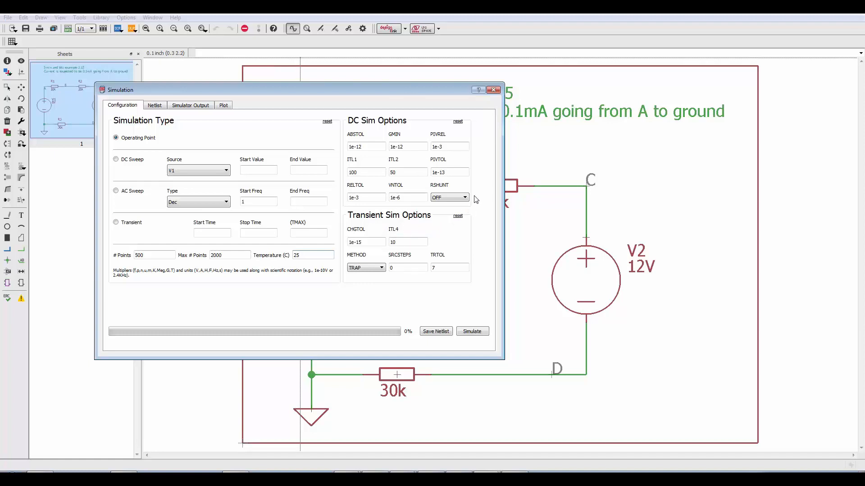
{"action": "left_click", "coordinate": [448, 198]}
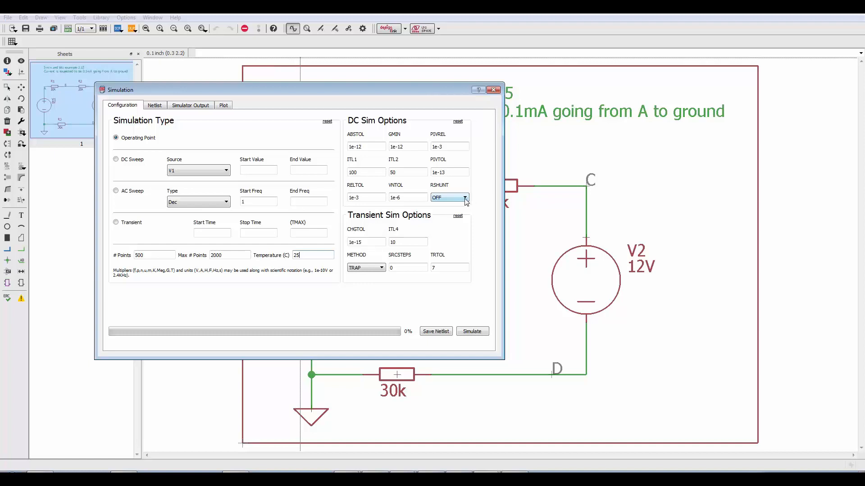
{"action": "mouse_move", "coordinate": [462, 206]}
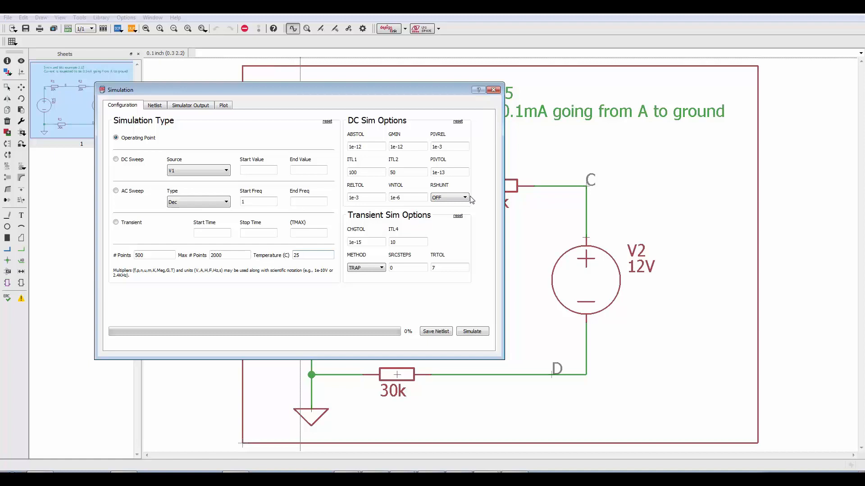
{"action": "left_click", "coordinate": [449, 197]}
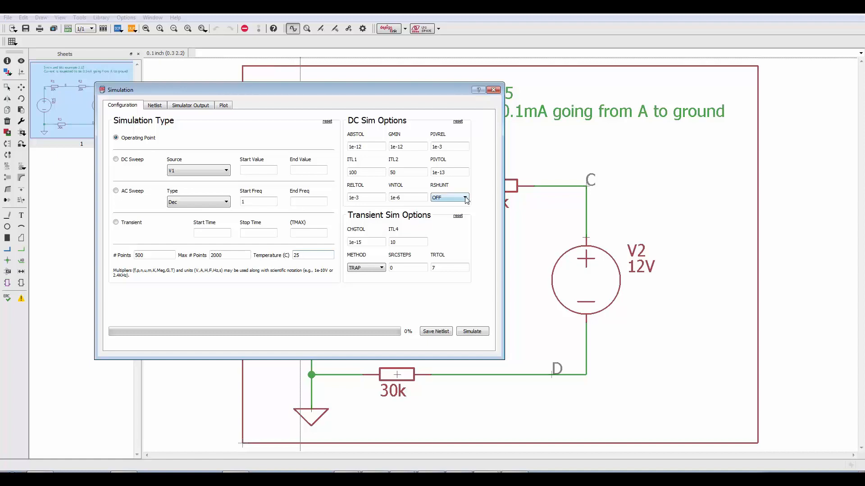
{"action": "left_click", "coordinate": [465, 197]}
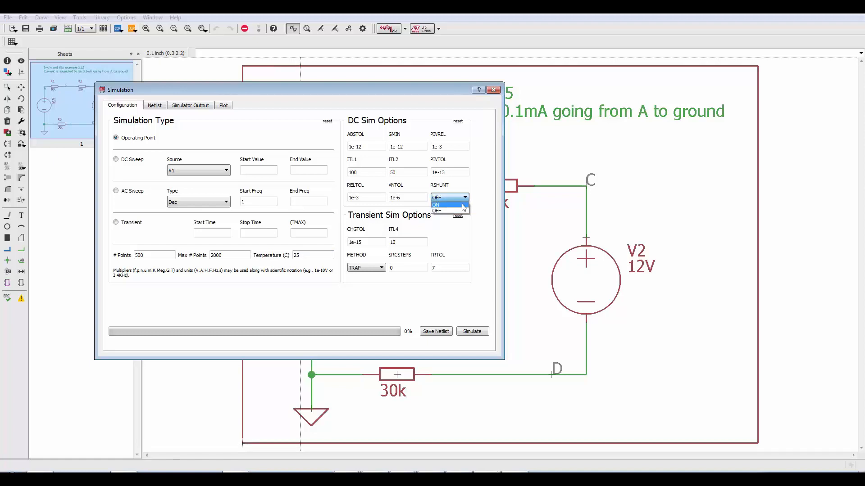
{"action": "left_click", "coordinate": [435, 204]}
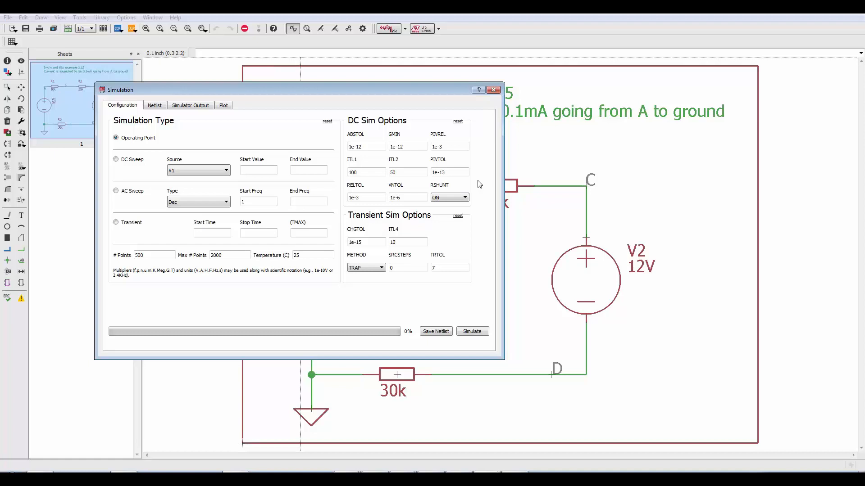
{"action": "left_click", "coordinate": [464, 197]}
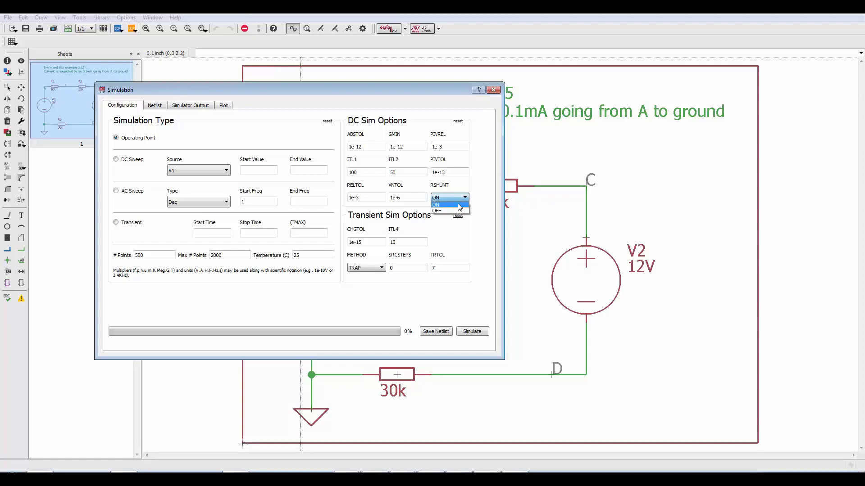
{"action": "left_click", "coordinate": [437, 211]}
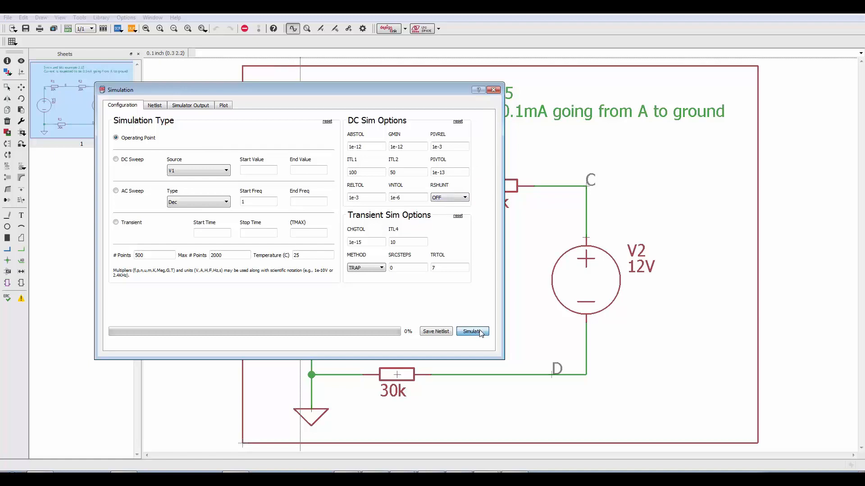
Step: Run the operating-point analysis, review the plot and simulator output, and close the dialog
{"action": "left_click", "coordinate": [472, 331]}
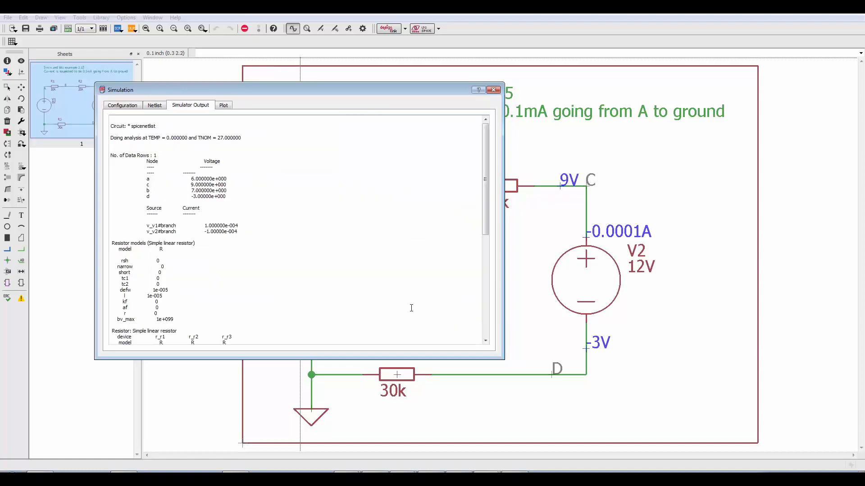
{"action": "mouse_move", "coordinate": [415, 184]}
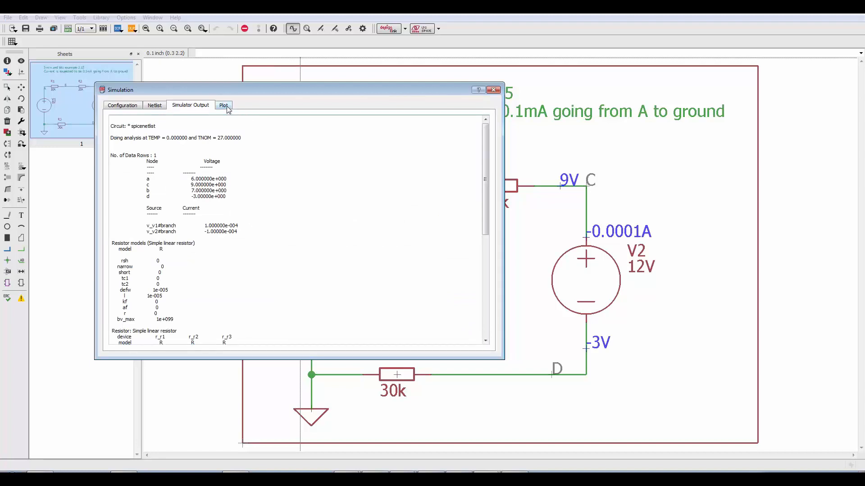
{"action": "left_click", "coordinate": [223, 105]}
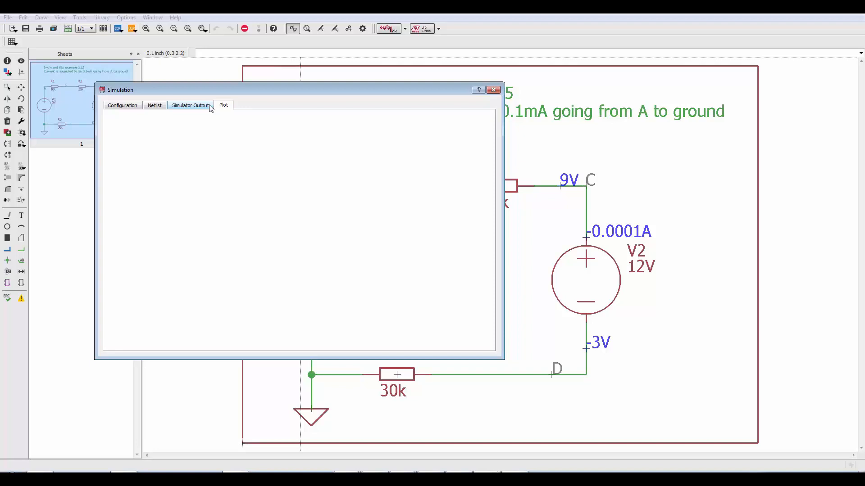
{"action": "left_click", "coordinate": [190, 105]}
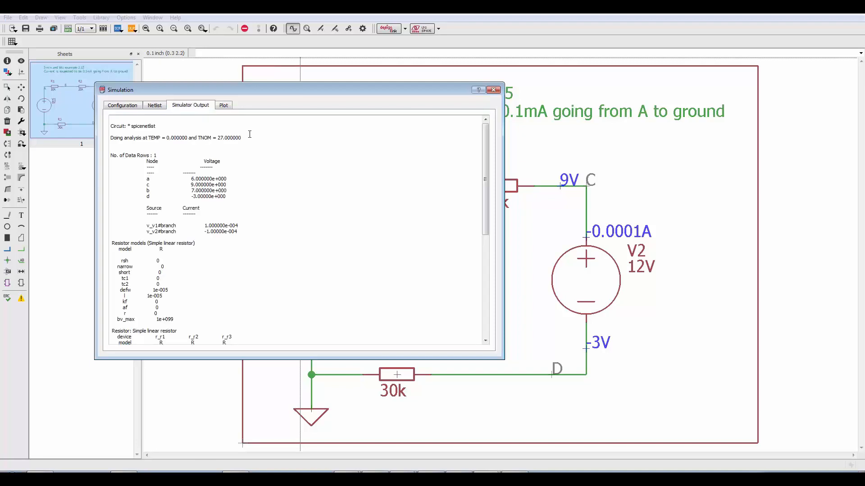
{"action": "mouse_move", "coordinate": [164, 182]}
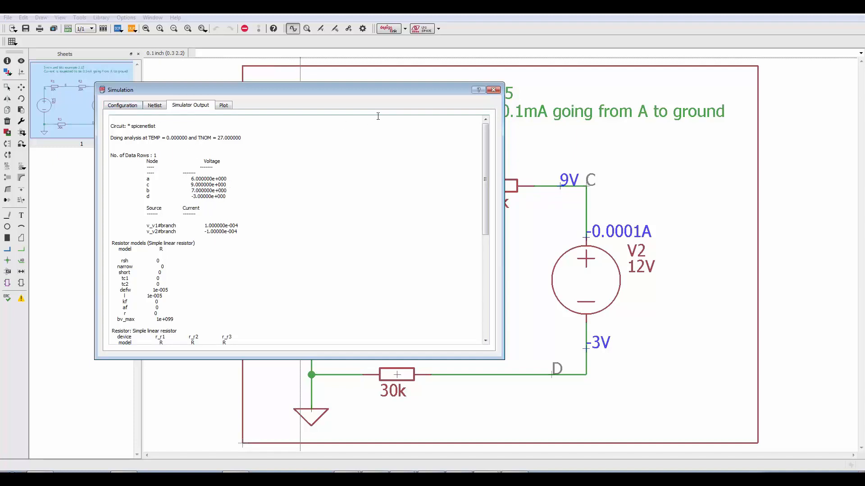
{"action": "left_click", "coordinate": [492, 90]}
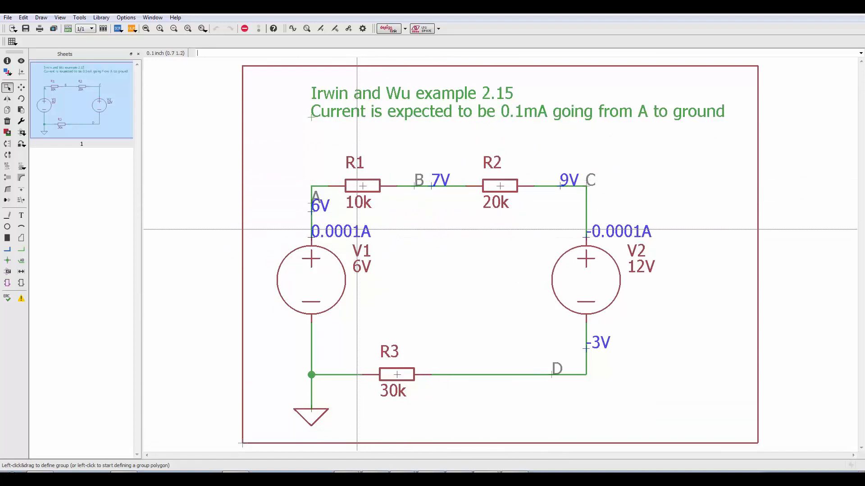
{"action": "left_click", "coordinate": [307, 28]}
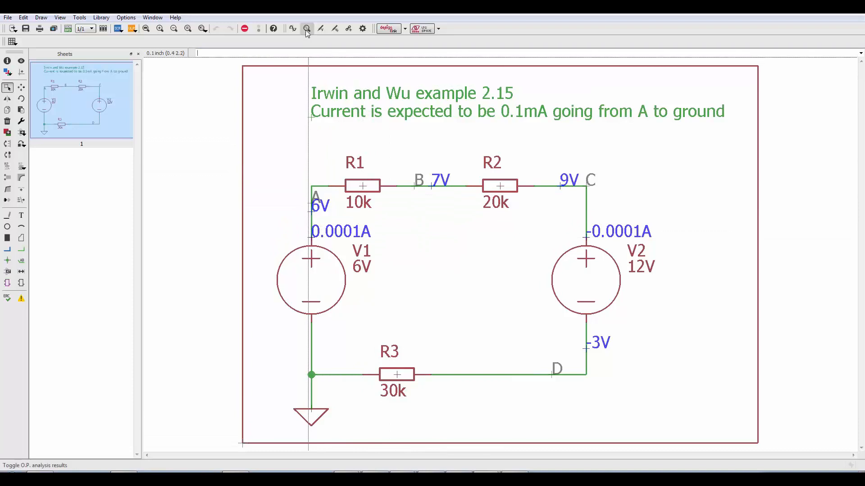
{"action": "mouse_move", "coordinate": [307, 28]}
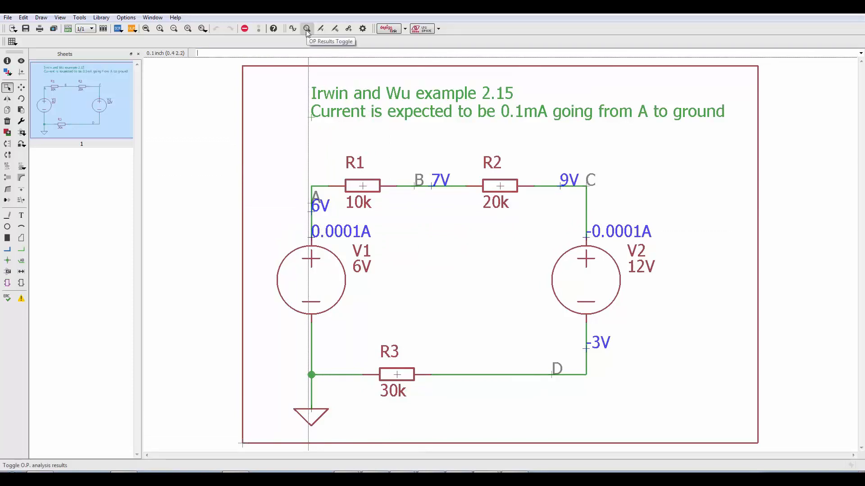
{"action": "left_click", "coordinate": [305, 27]}
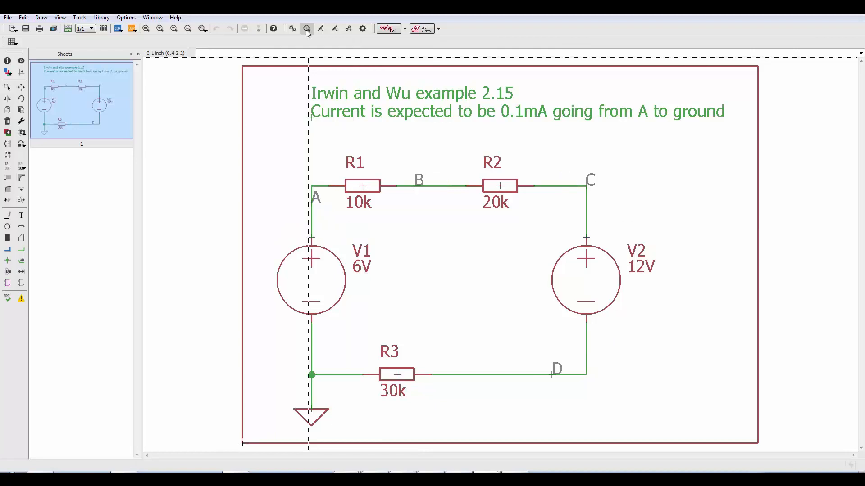
{"action": "mouse_move", "coordinate": [314, 38]}
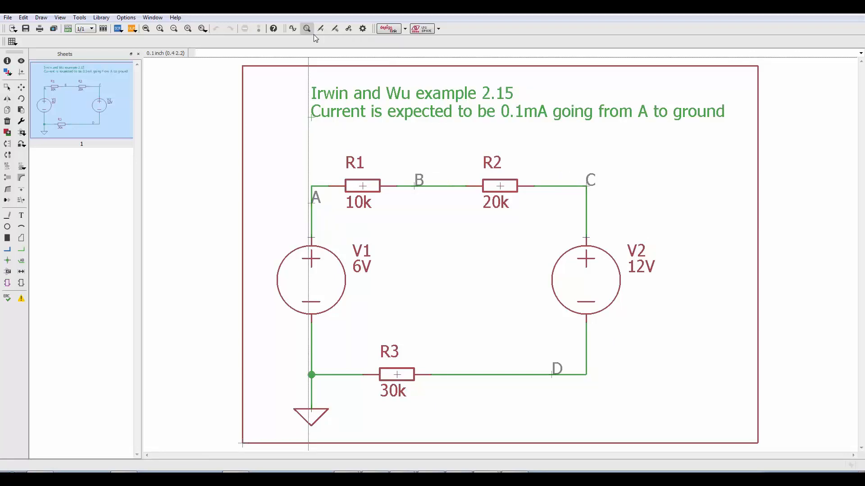
{"action": "left_click", "coordinate": [306, 28]}
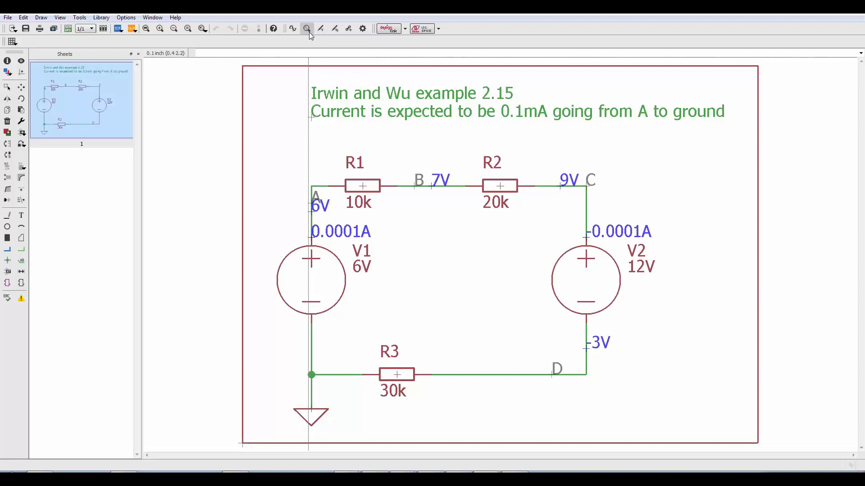
{"action": "left_click", "coordinate": [307, 28]}
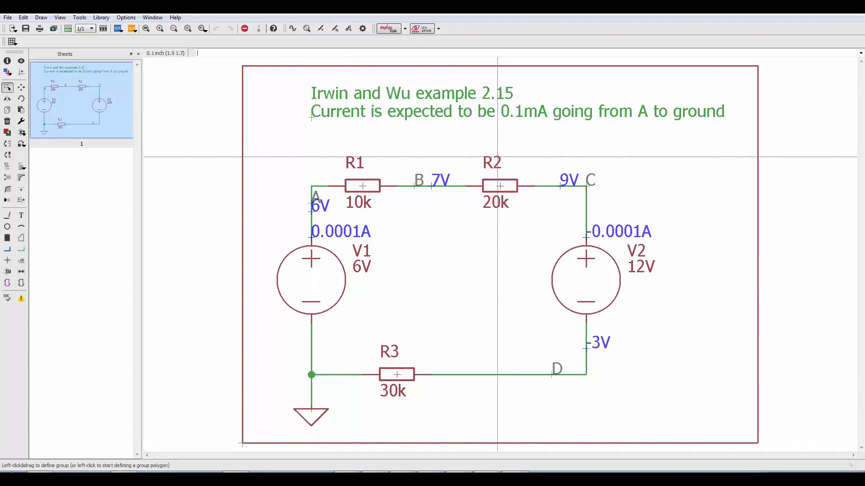